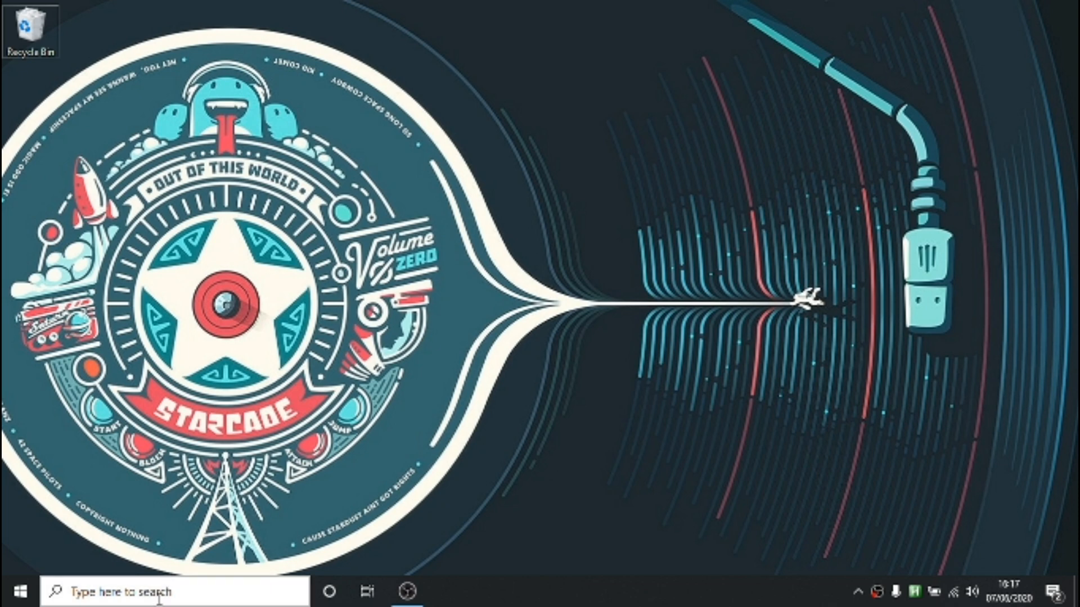
# Step: Launch Google Chrome from the Windows Start search panel
pyautogui.click(172, 592)
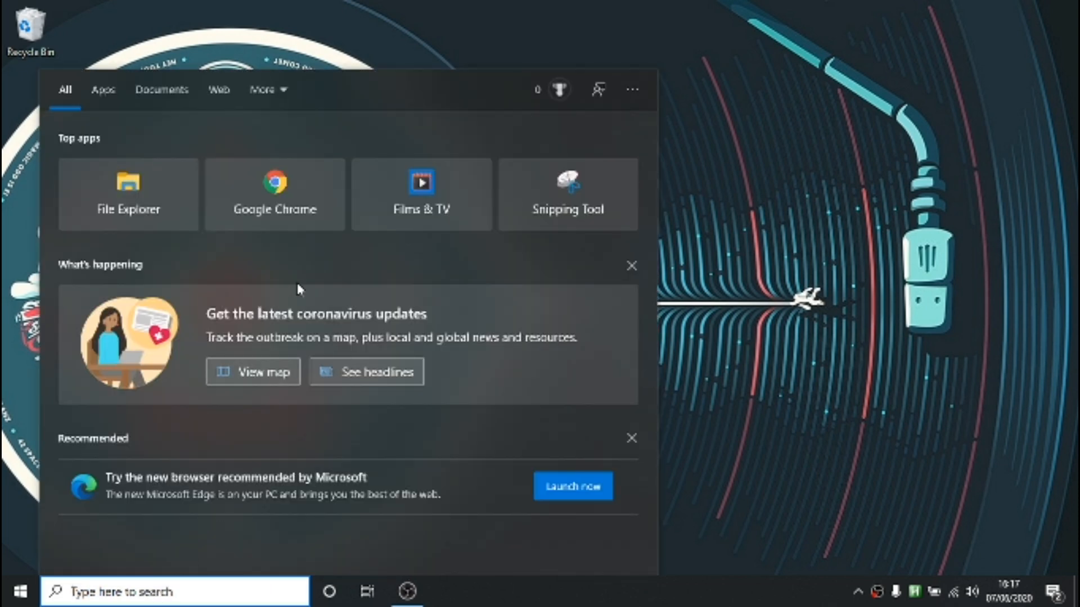
pyautogui.click(20, 592)
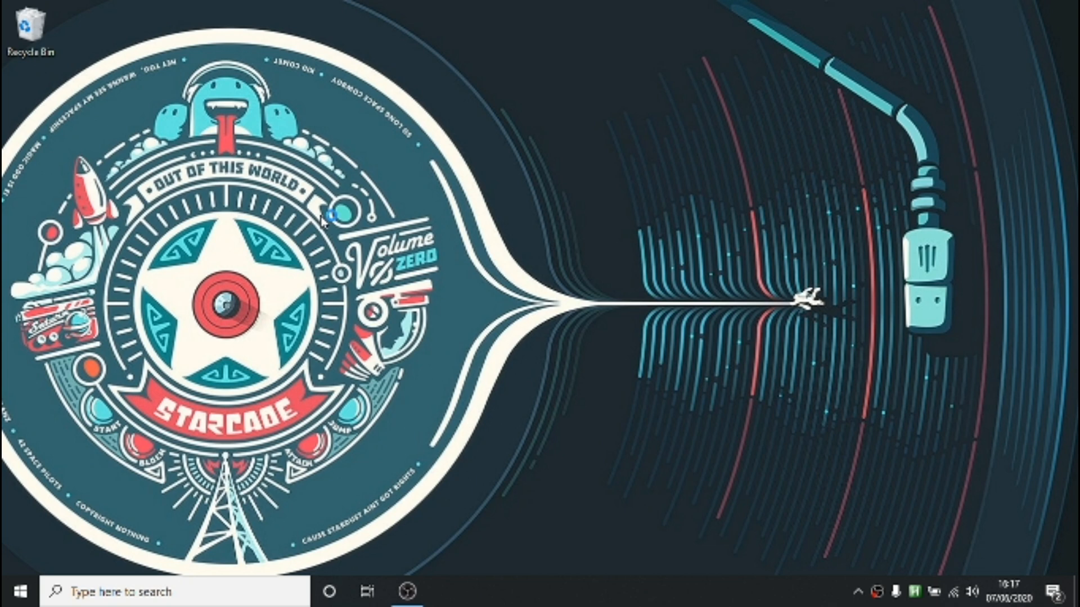
pyautogui.click(446, 590)
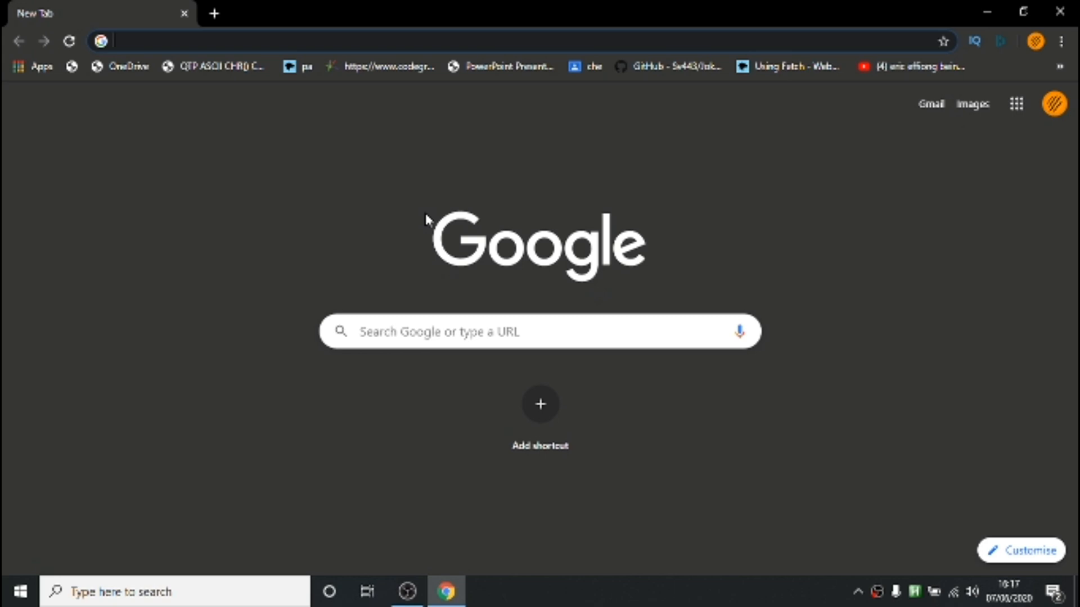
# Step: Search for 'noxplayer' from the address bar and reach the bignox.com site
pyautogui.write('noxplayer')
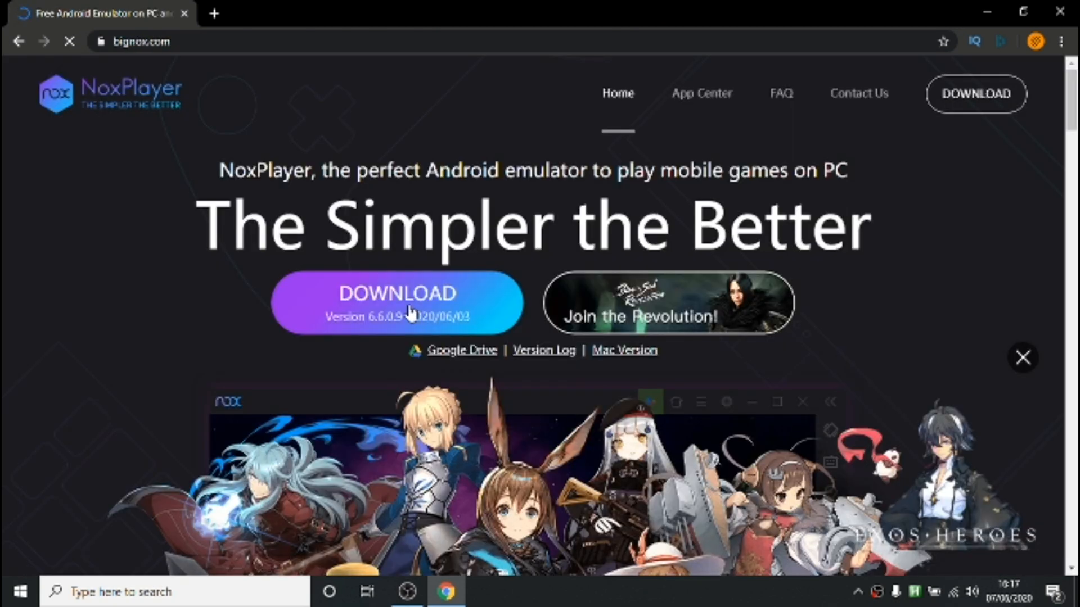
# Step: Download the NoxPlayer installer and keep the file despite Chrome's warning
pyautogui.click(396, 303)
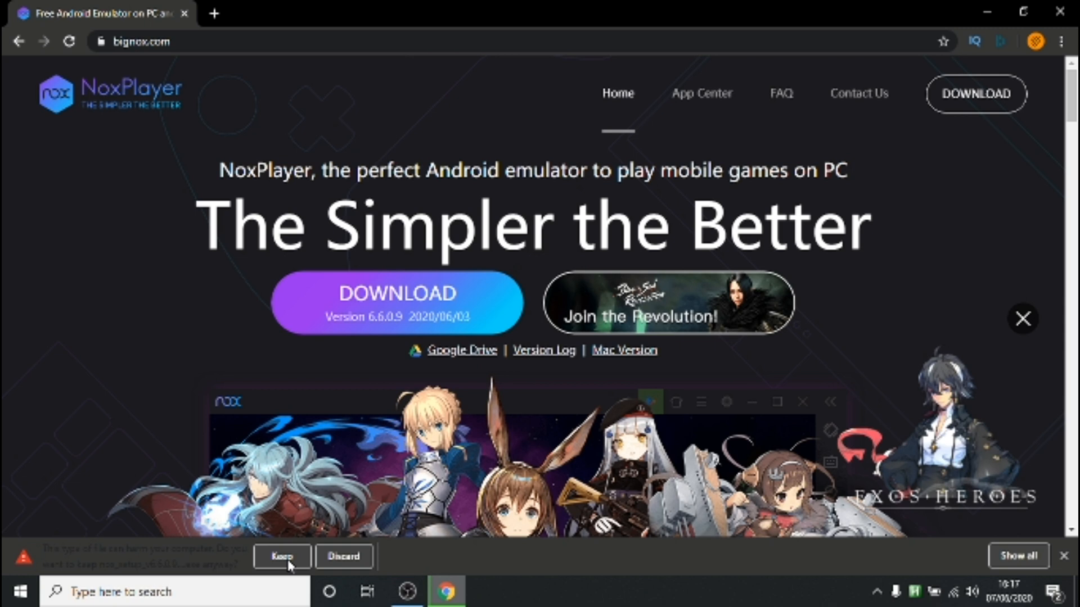
pyautogui.click(281, 556)
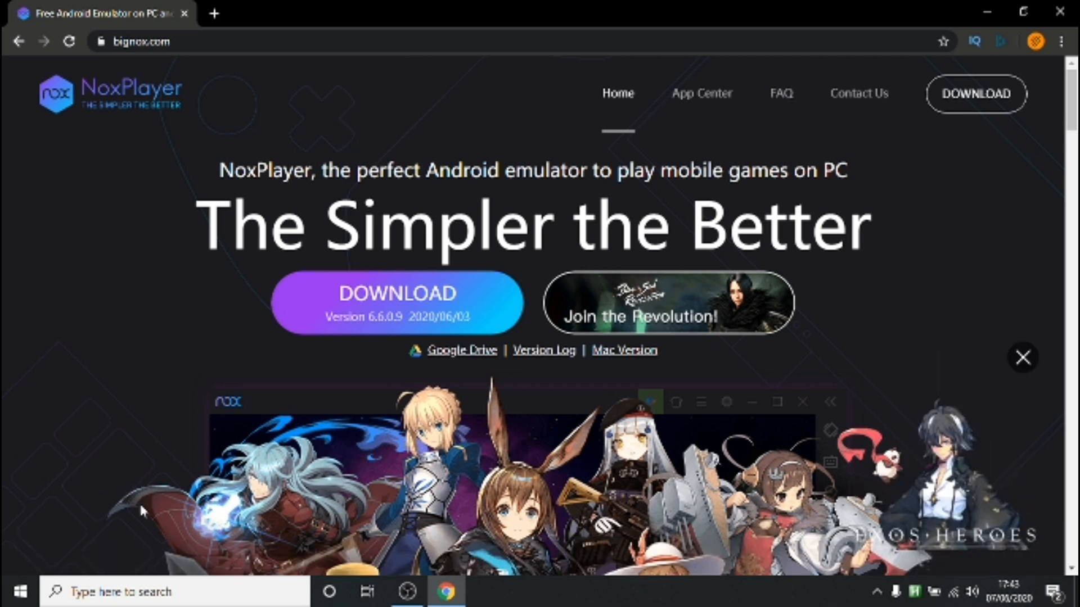
# Step: Minimise Chrome and run the NoxPlayer setup file from the desktop
pyautogui.click(1063, 41)
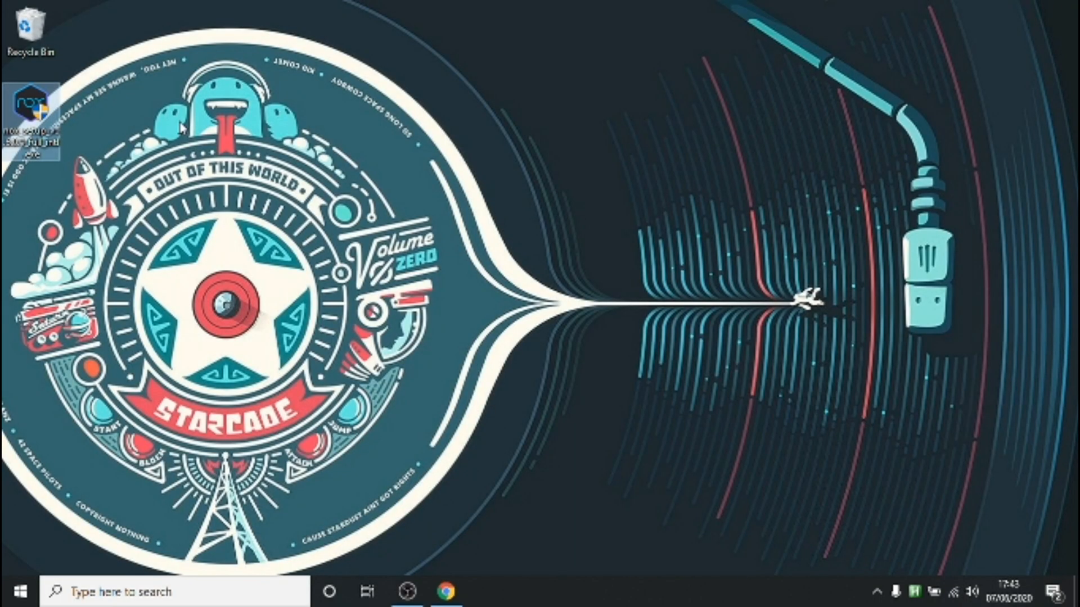
pyautogui.doubleClick(30, 107)
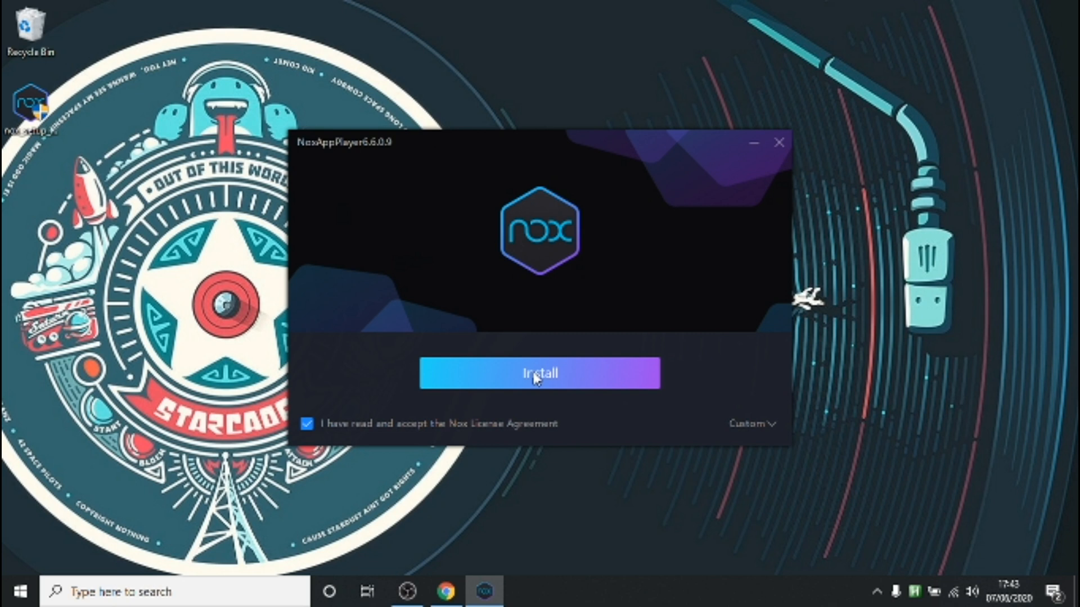
# Step: Begin the NoxPlayer installation with the license agreement accepted
pyautogui.click(539, 372)
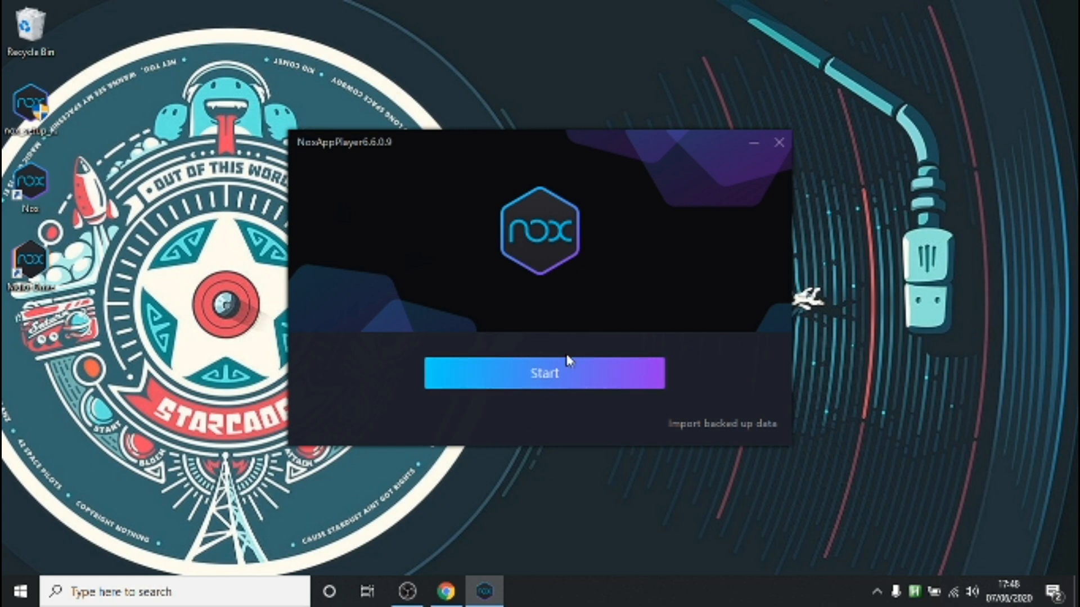
pyautogui.moveTo(523, 219)
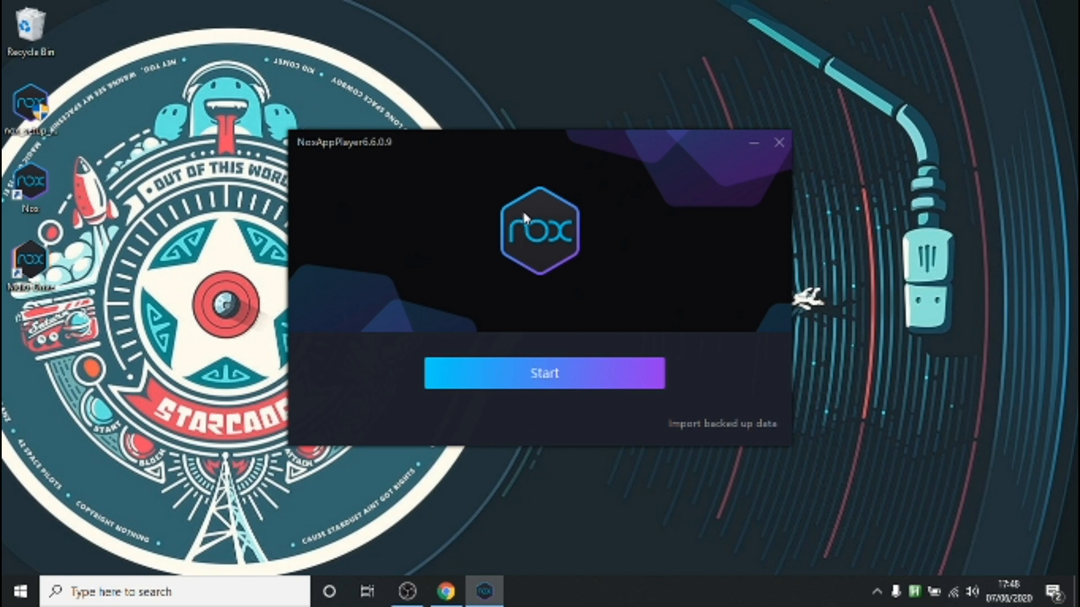
pyautogui.moveTo(309, 188)
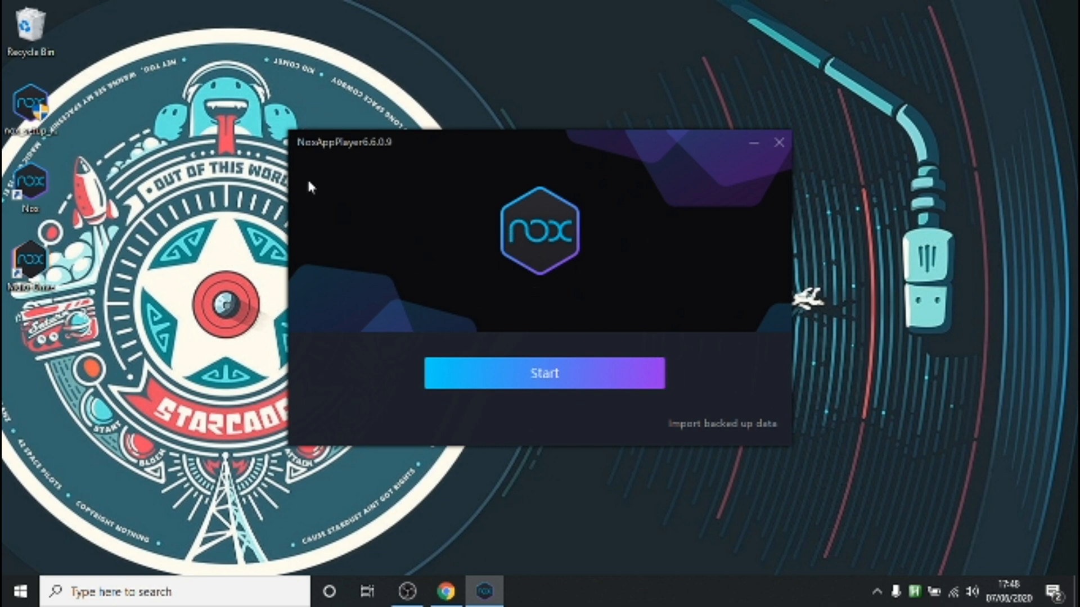
pyautogui.moveTo(727, 390)
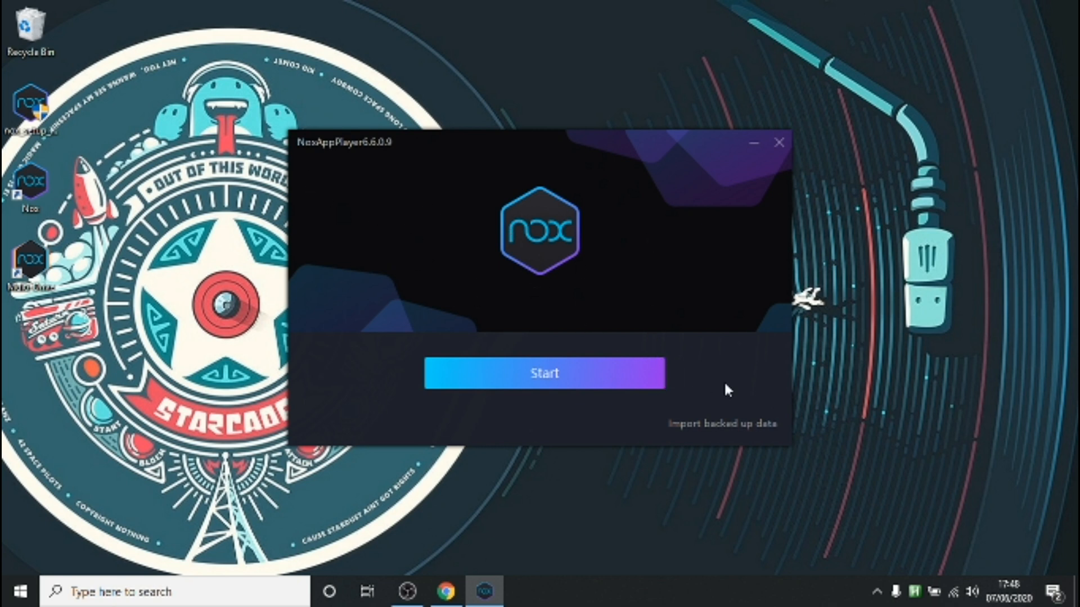
pyautogui.moveTo(533, 263)
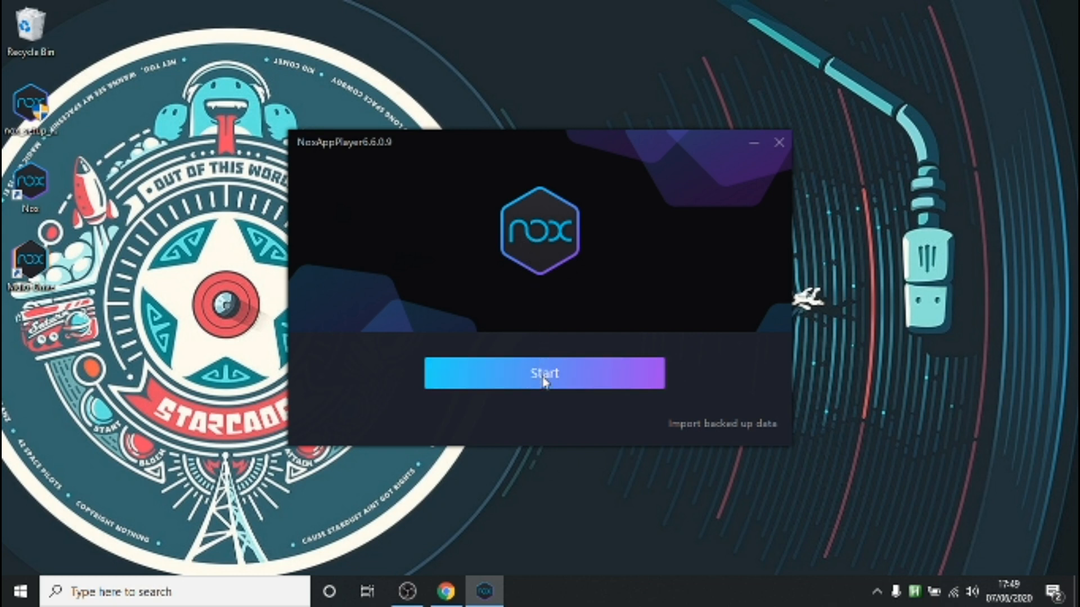
# Step: Start NoxPlayer from the installer once, then close the emulator window
pyautogui.click(542, 373)
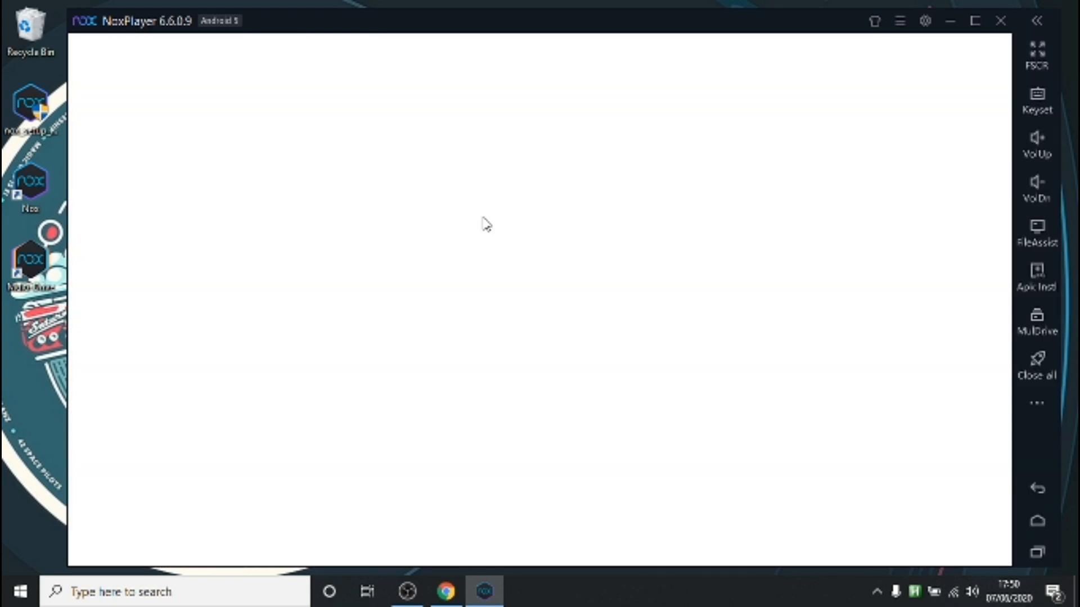
pyautogui.click(999, 20)
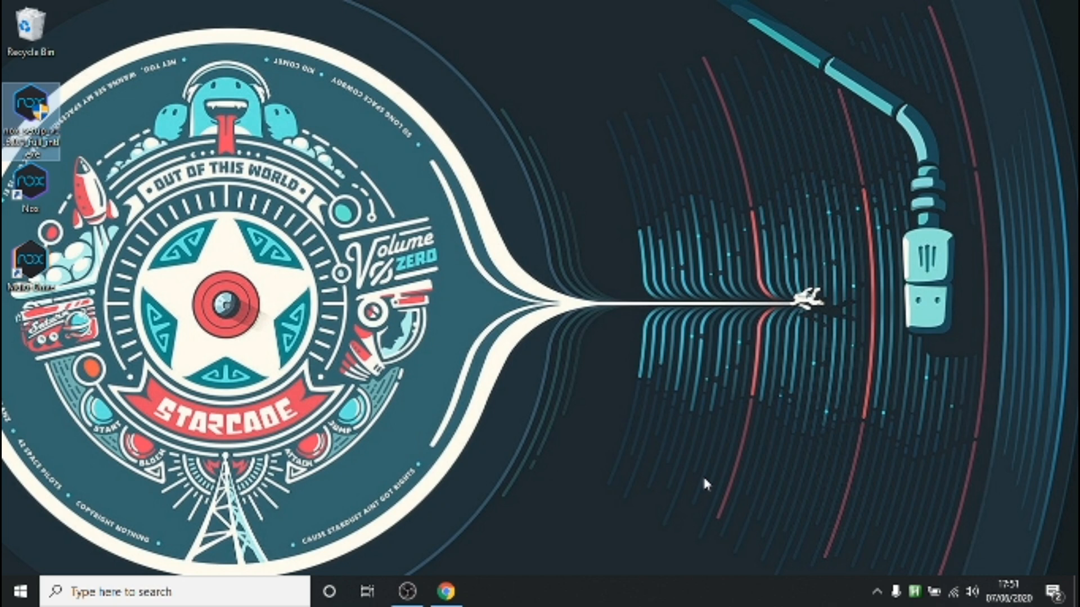
# Step: Relaunch NoxPlayer from the desktop shortcut and open the Tools folder
pyautogui.doubleClick(33, 107)
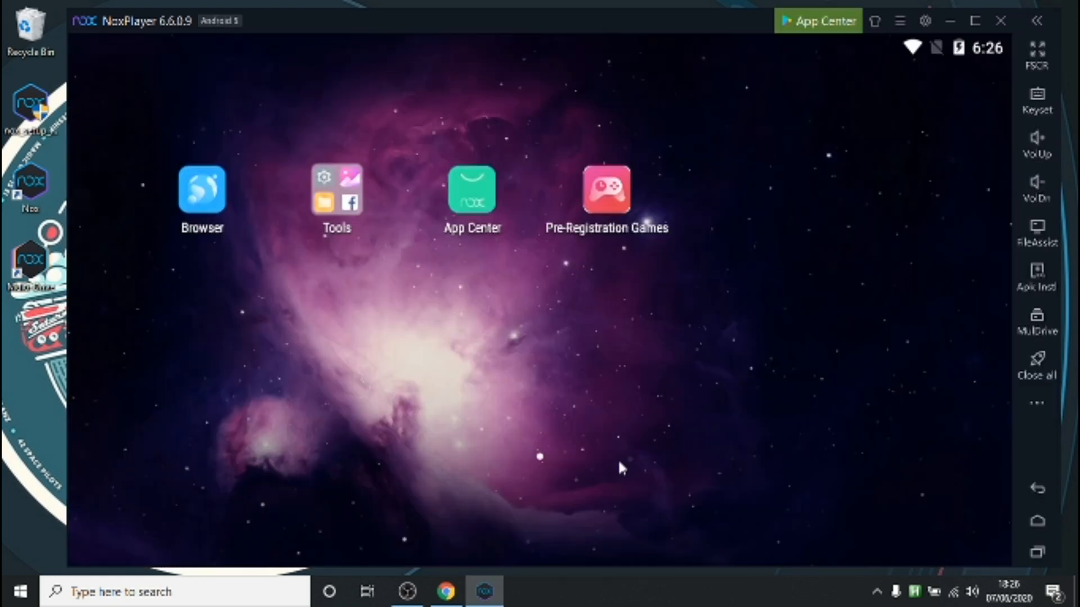
pyautogui.click(336, 189)
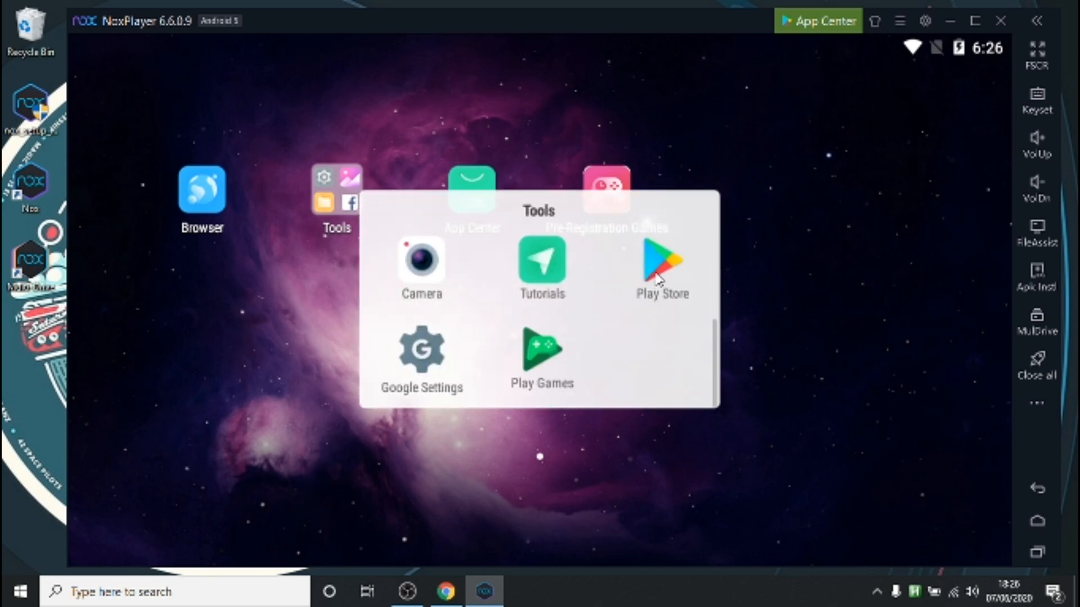
# Step: Search the Play Store for 'bomber friends'
pyautogui.click(661, 264)
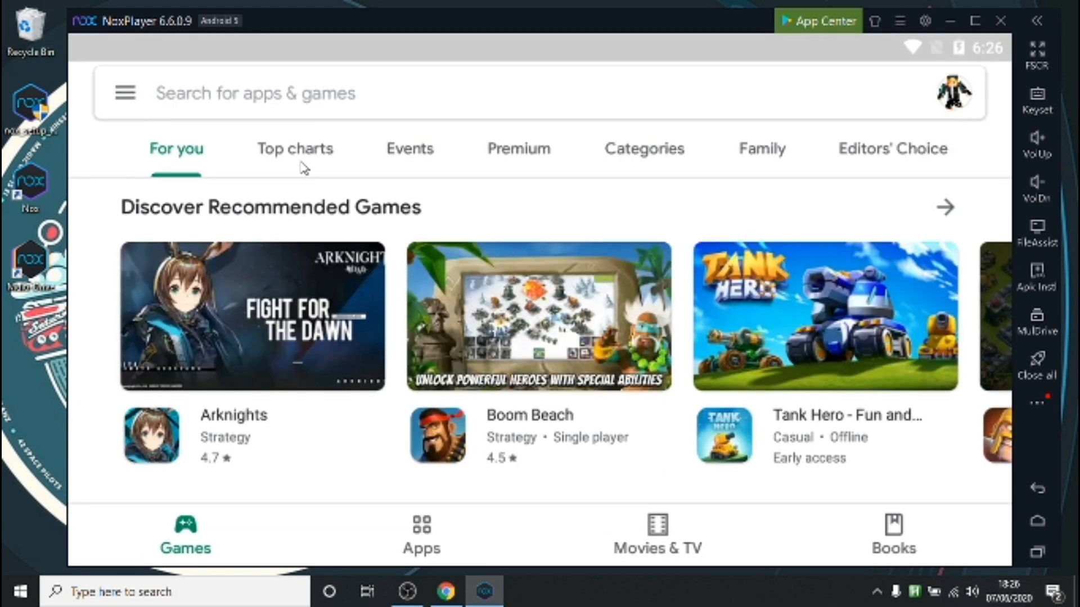
pyautogui.moveTo(294, 94)
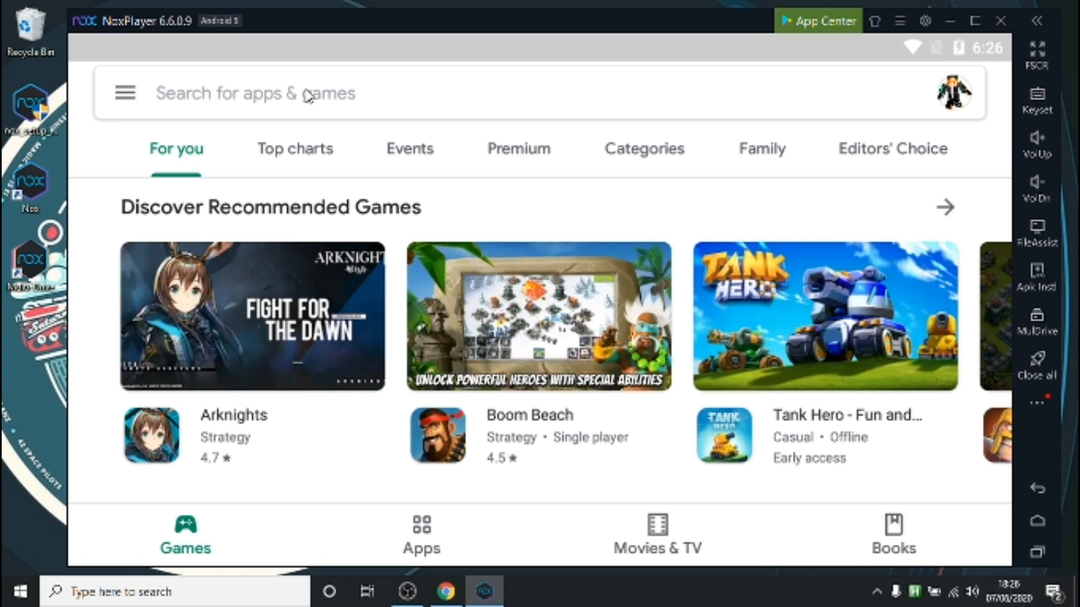
pyautogui.click(276, 94)
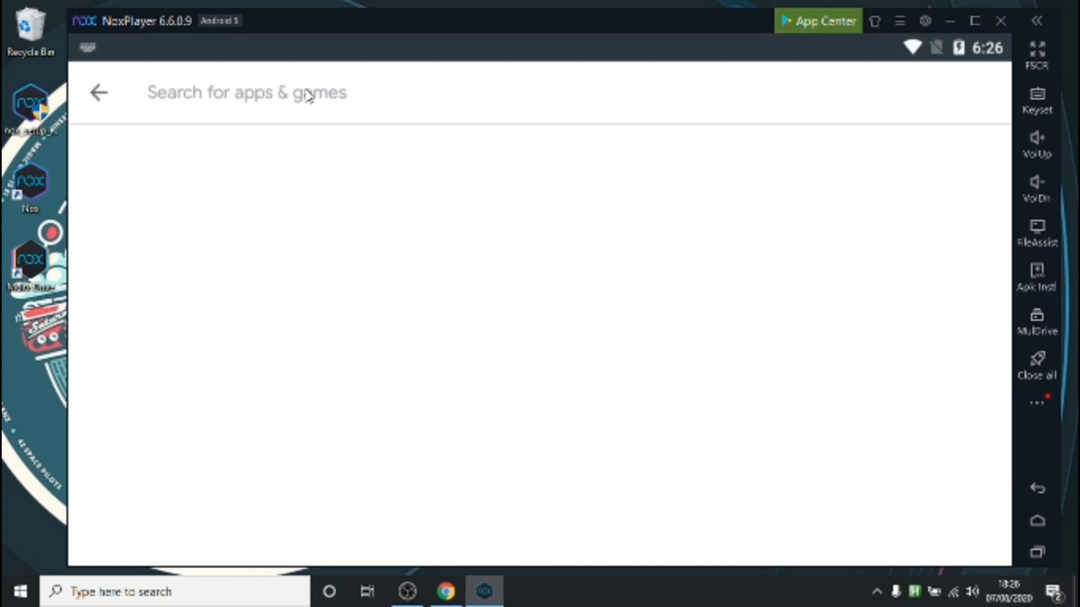
pyautogui.write('bomber friends')
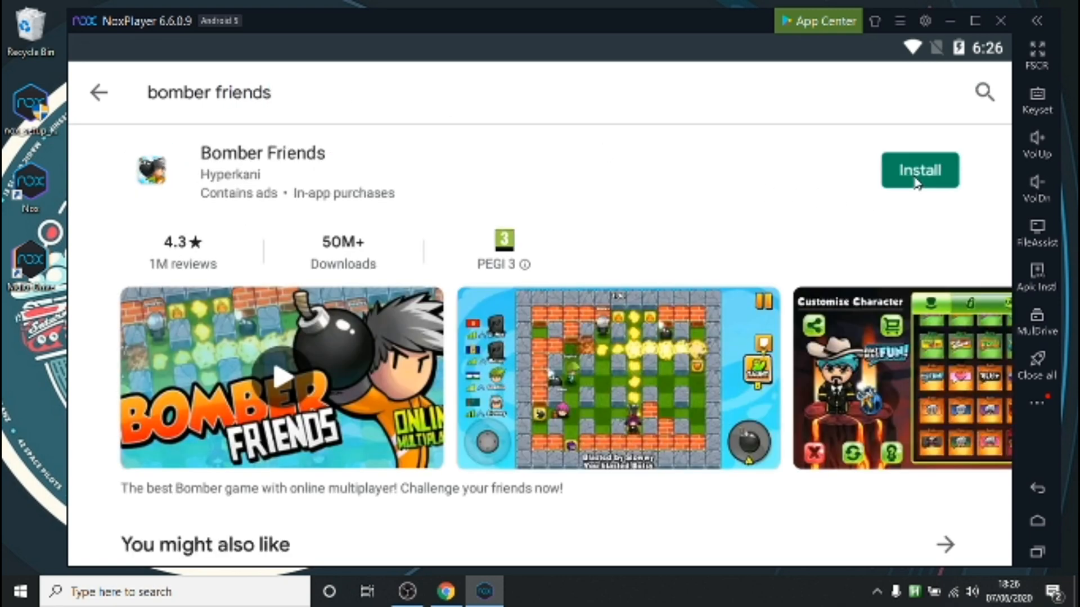
# Step: Install Bomber Friends and accept its requested permissions
pyautogui.click(919, 170)
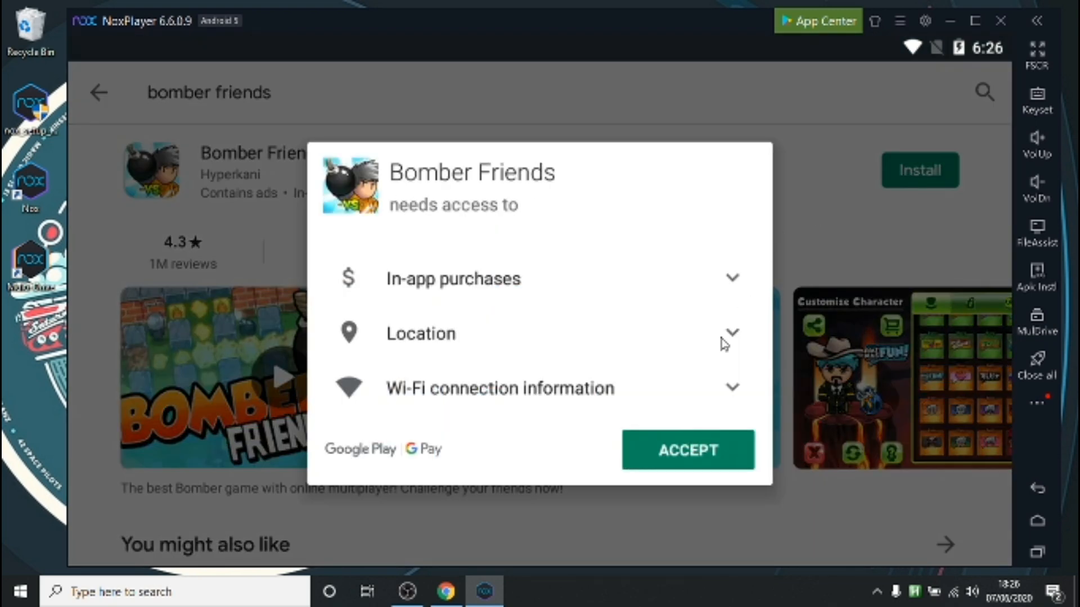
pyautogui.click(686, 450)
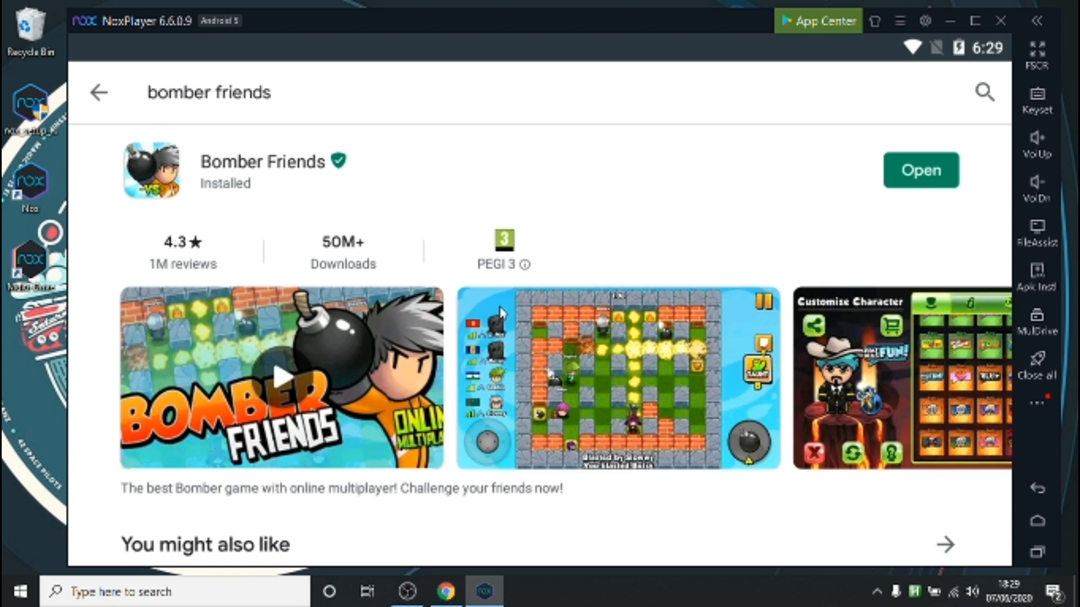
pyautogui.moveTo(525, 282)
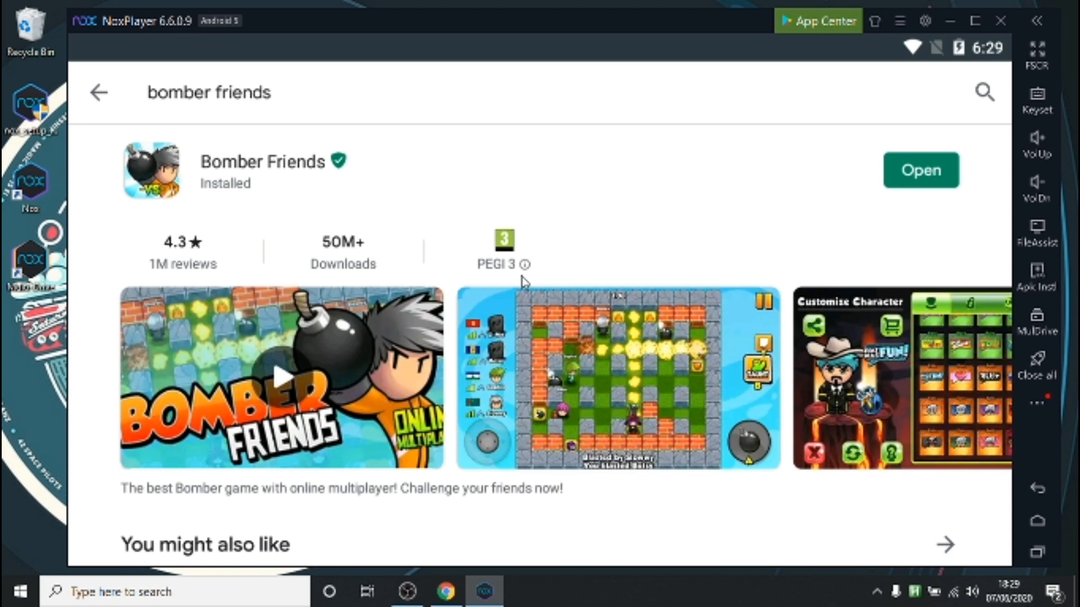
pyautogui.moveTo(815, 106)
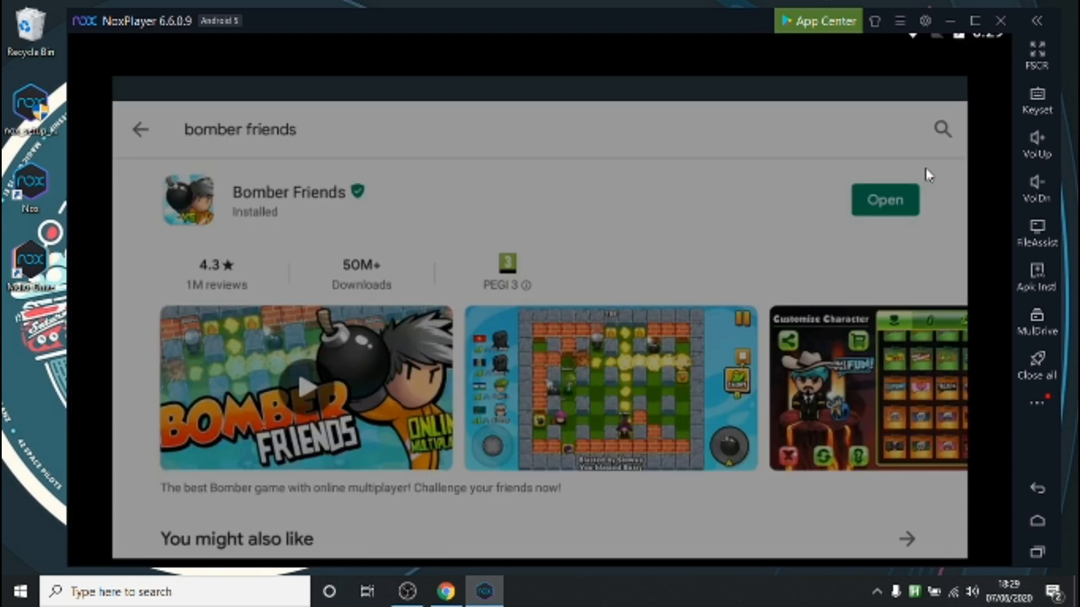
# Step: Launch Bomber Friends from its Play Store page
pyautogui.click(884, 200)
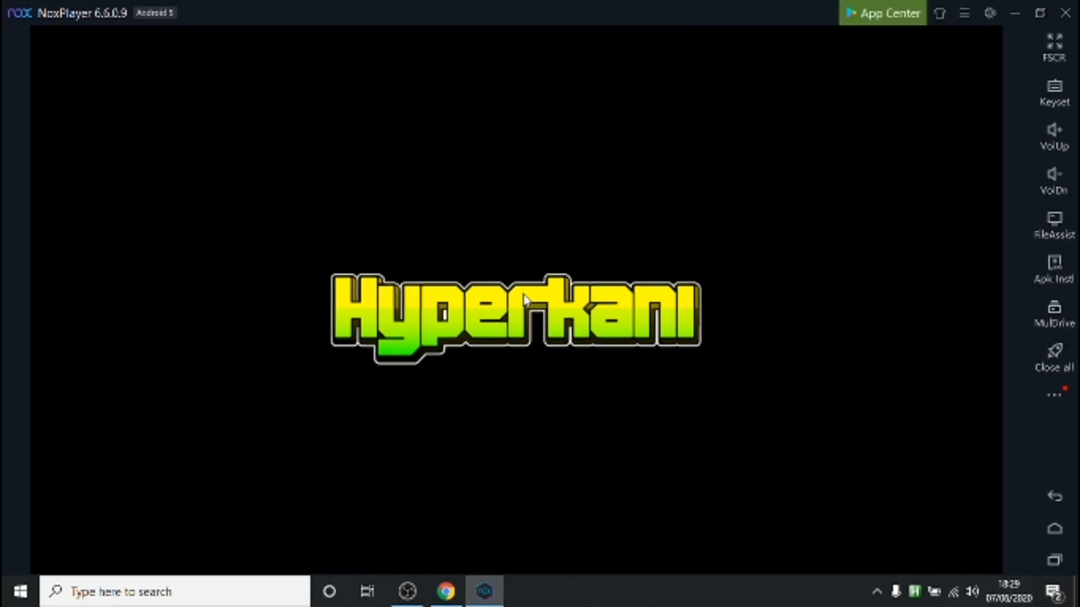
pyautogui.moveTo(525, 297)
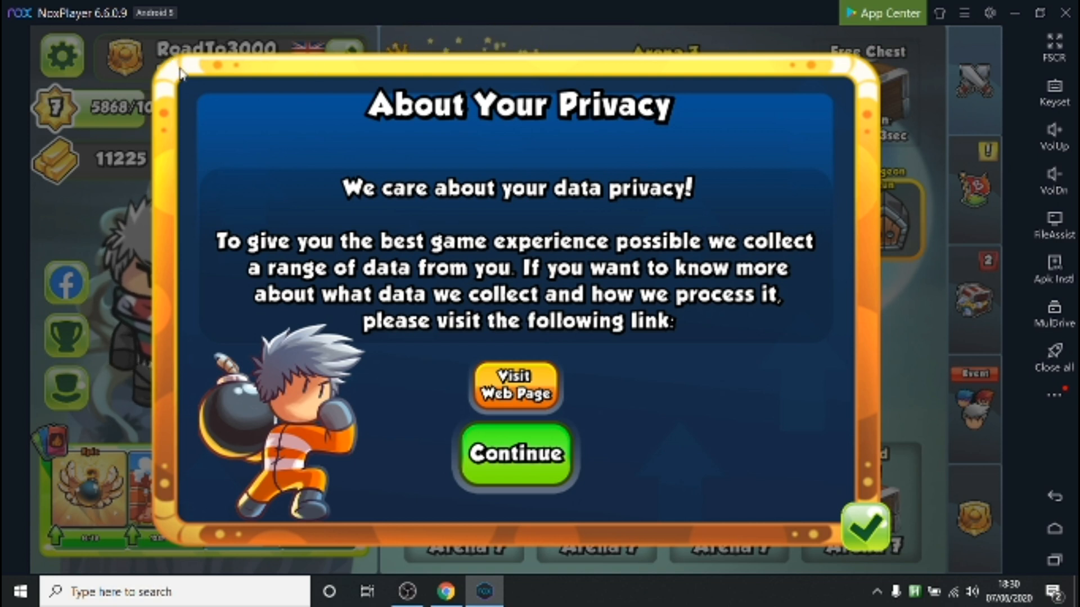
pyautogui.moveTo(499, 493)
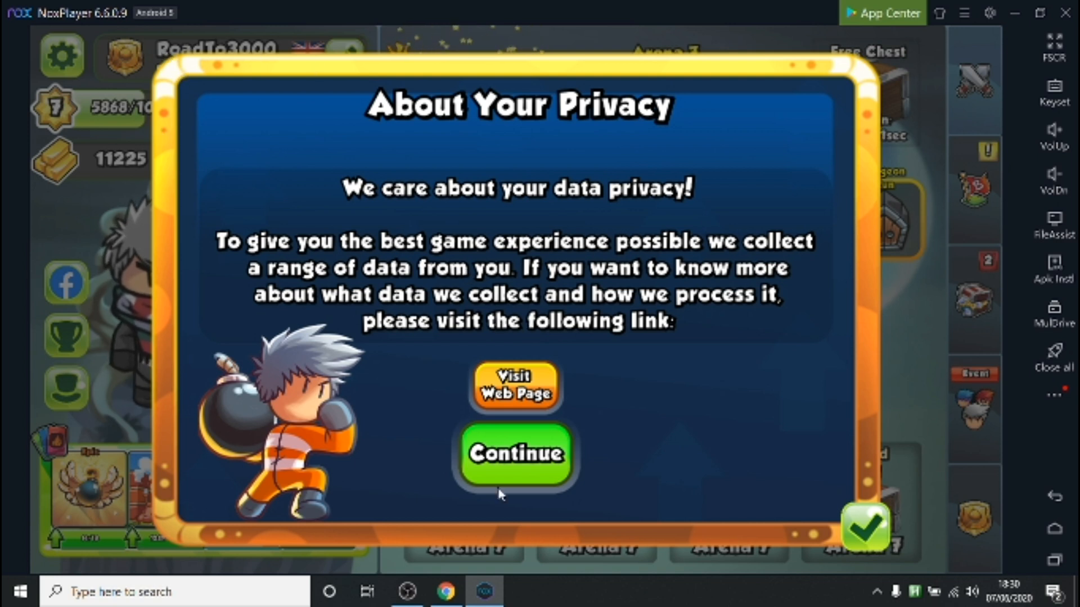
# Step: Continue past the About Your Privacy dialog into the game's menus
pyautogui.click(515, 454)
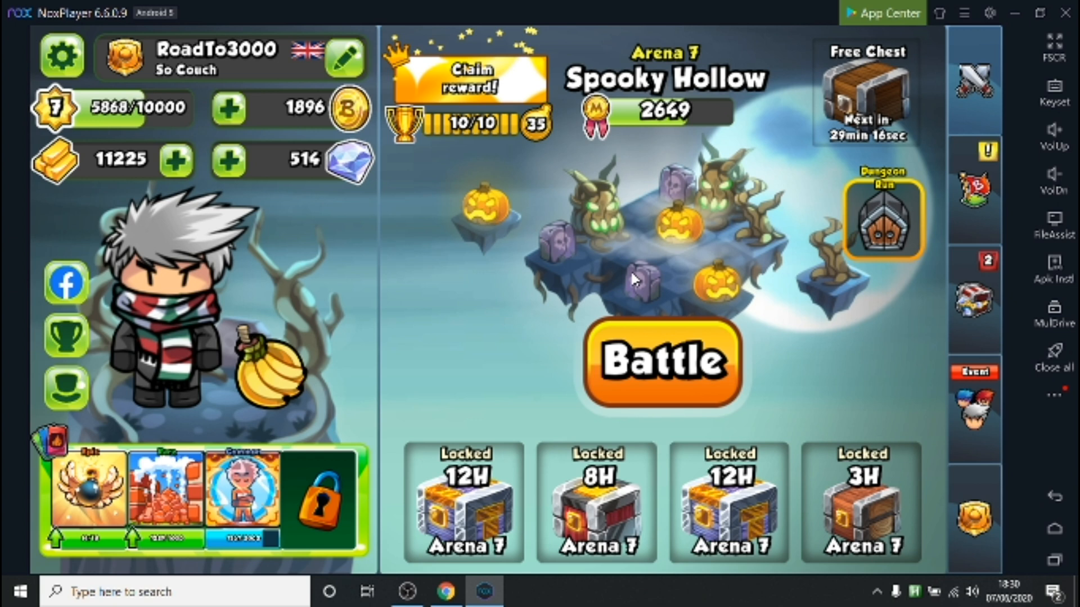
pyautogui.moveTo(961, 473)
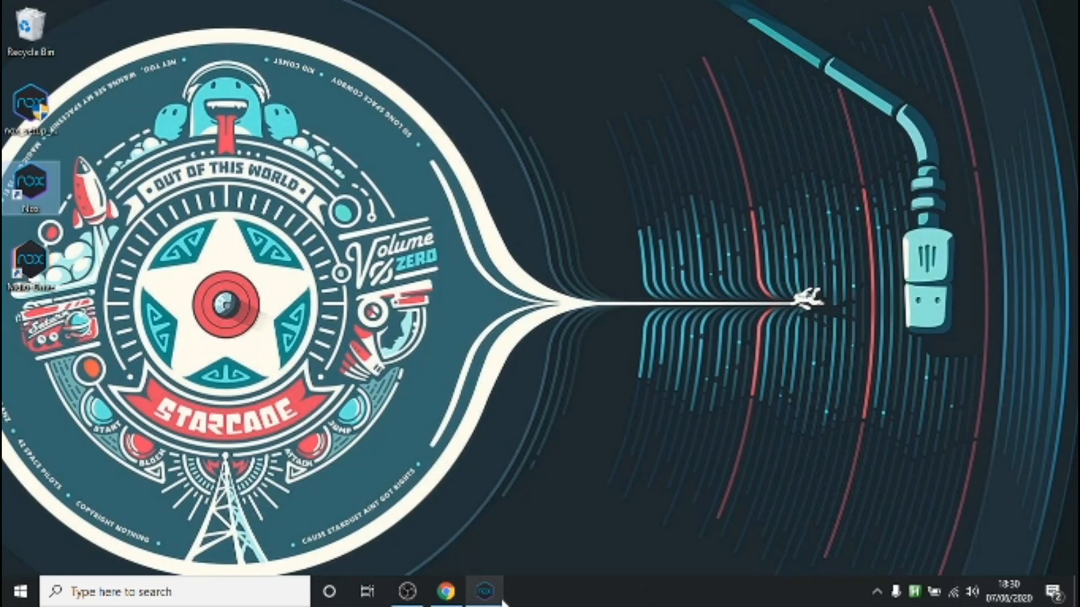
pyautogui.click(484, 591)
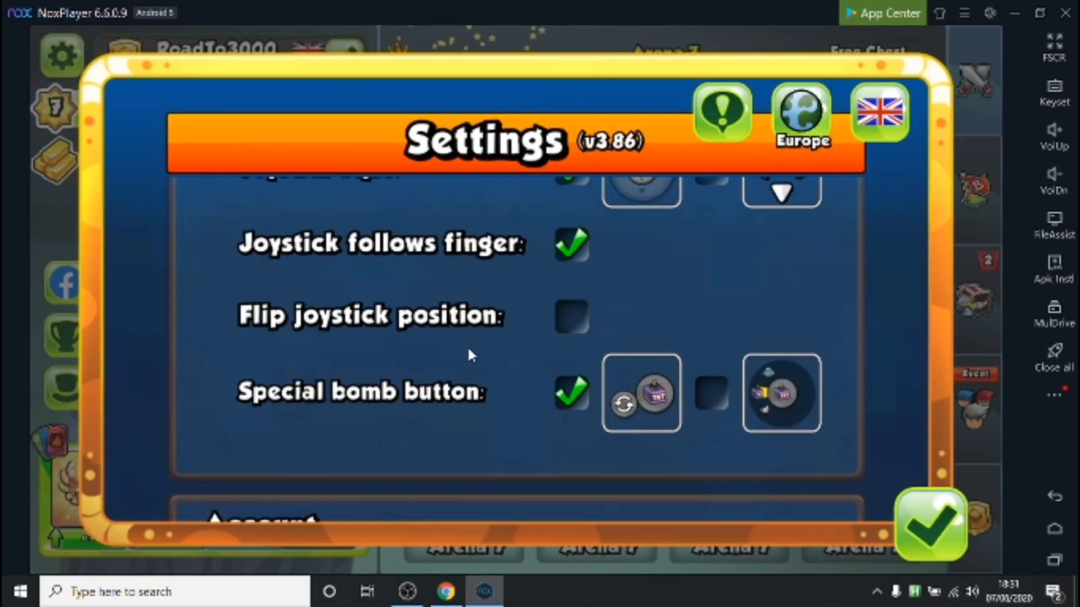
# Step: Scroll through the settings, then confirm and enter level 158
pyautogui.scroll(-3)
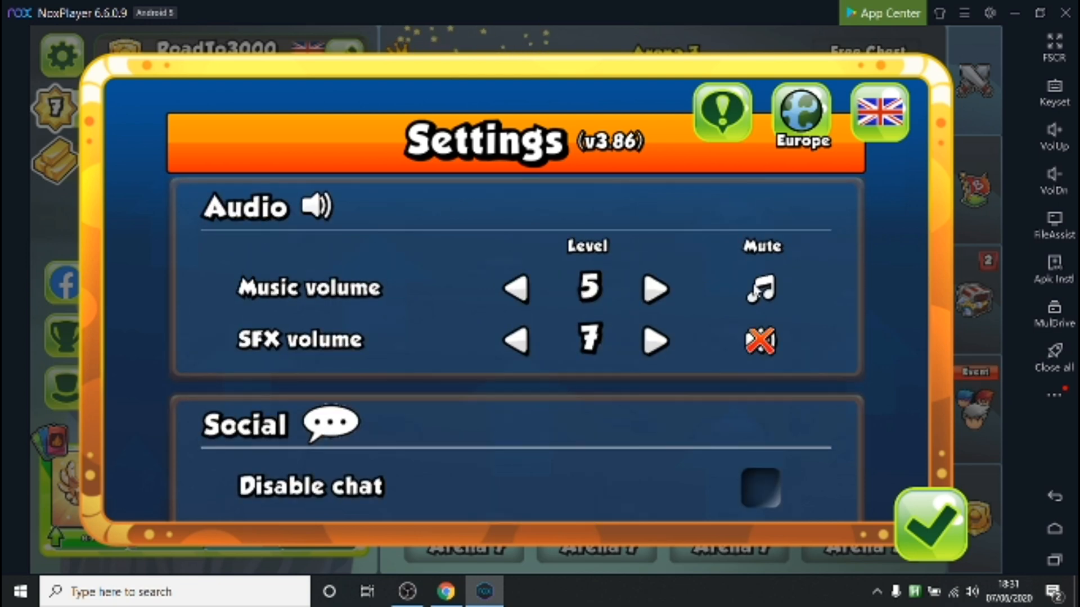
pyautogui.click(930, 525)
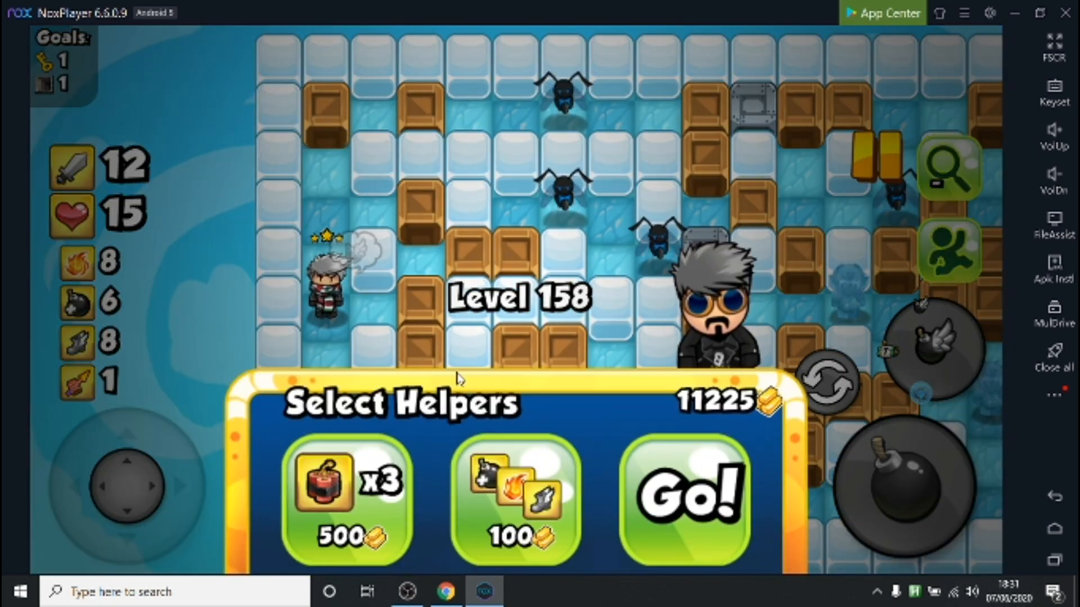
# Step: Start level 158 via Go! without helpers and move with the on-screen joystick
pyautogui.click(686, 503)
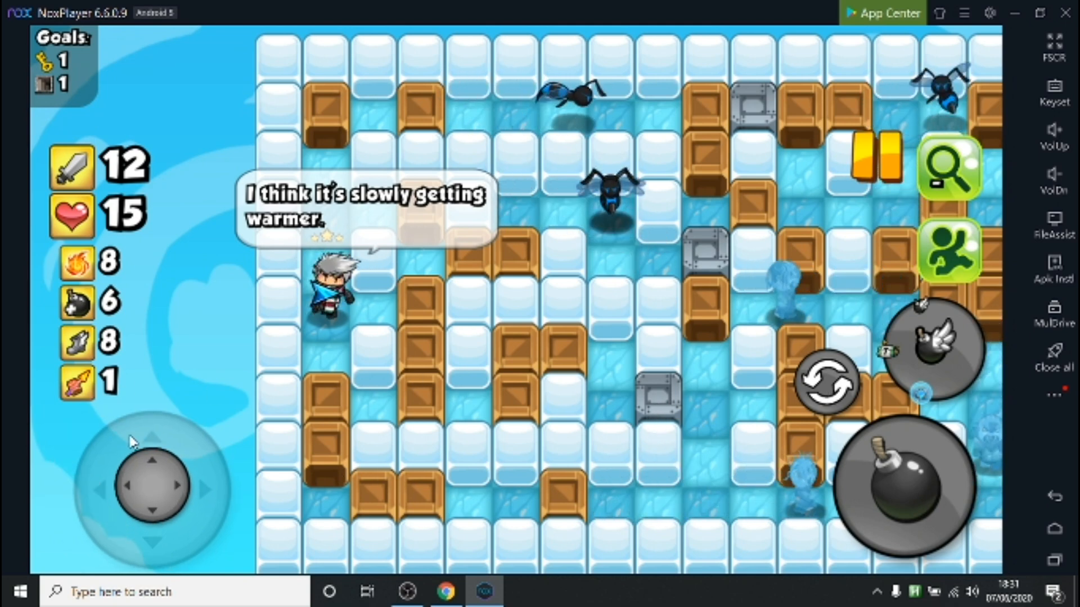
pyautogui.moveTo(152, 486); pyautogui.dragTo(276, 434)
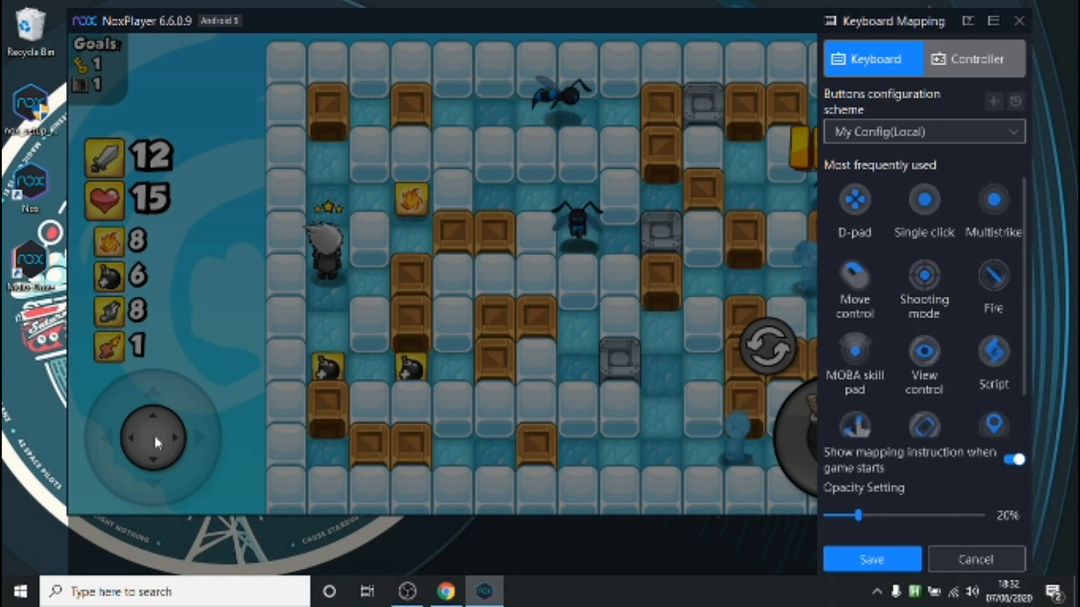
# Step: Place a WASD D-pad on the joystick, Space on the bomb button, and save the keyset
pyautogui.click(853, 207)
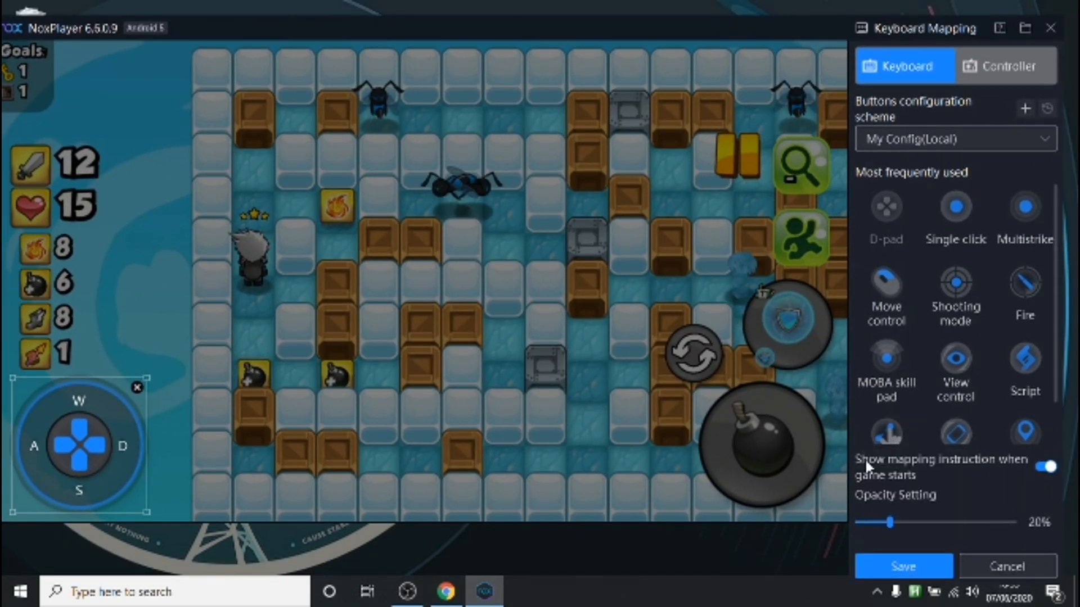
pyautogui.moveTo(955, 361)
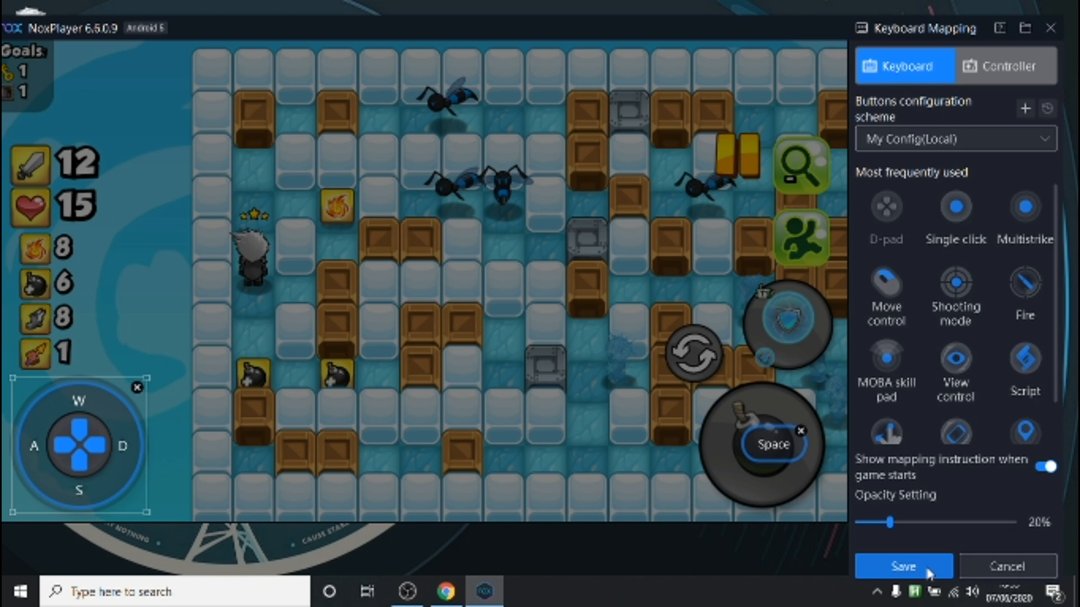
pyautogui.click(903, 565)
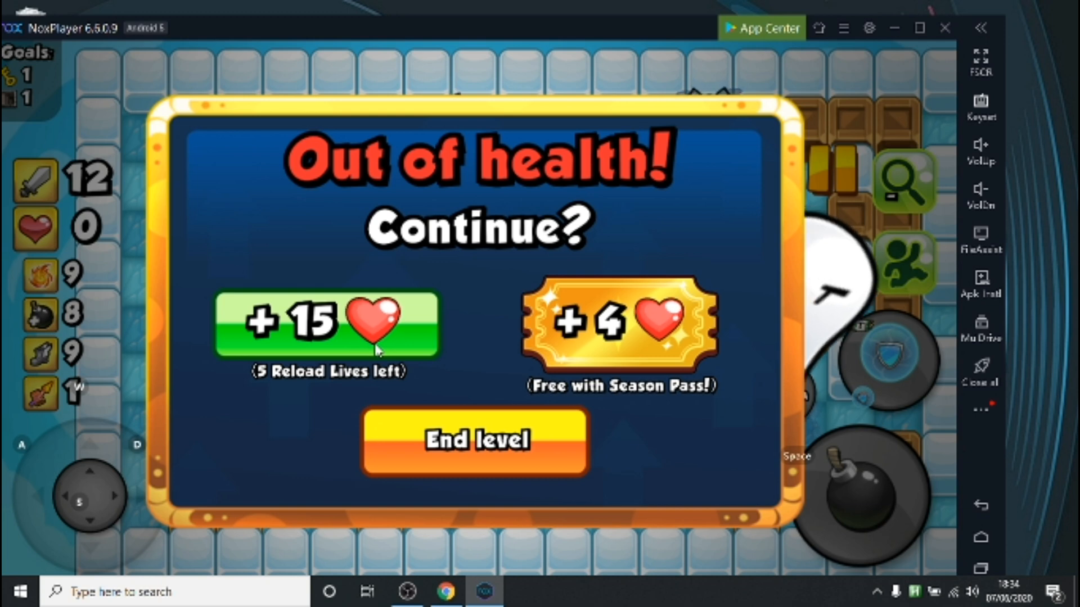
# Step: End level 158 at the 'Out of health!' continue prompt
pyautogui.click(474, 442)
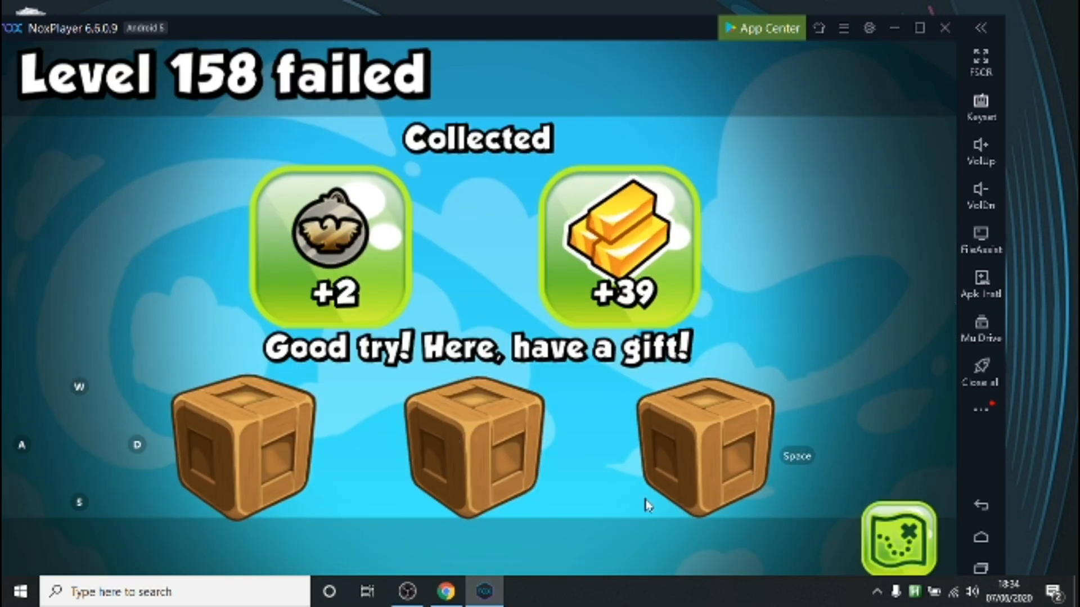